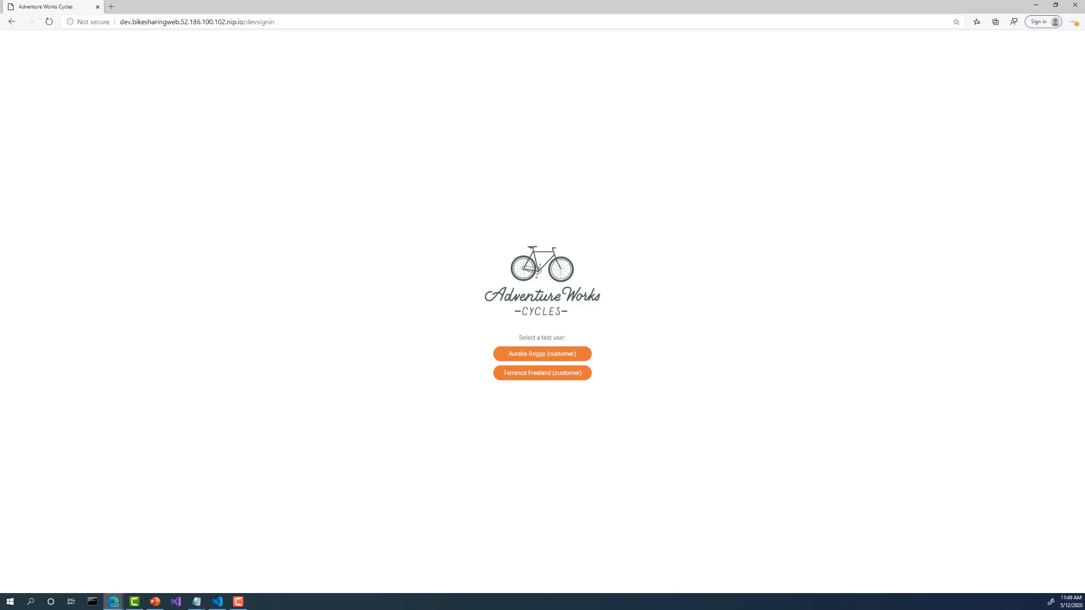
{"action": "mouse_move", "coordinate": [498, 352]}
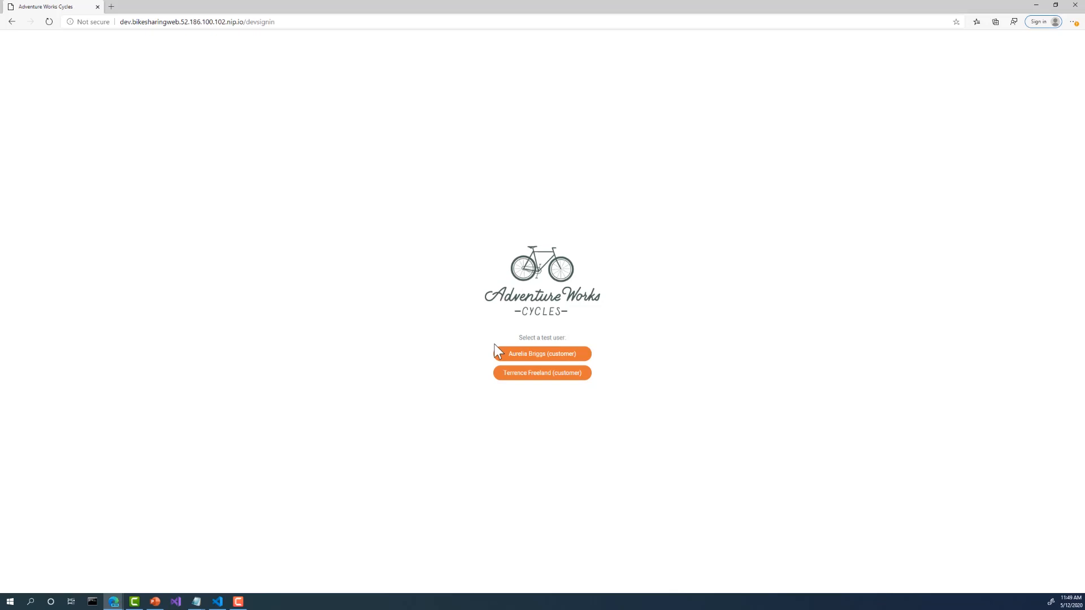
{"action": "left_click", "coordinate": [541, 372]}
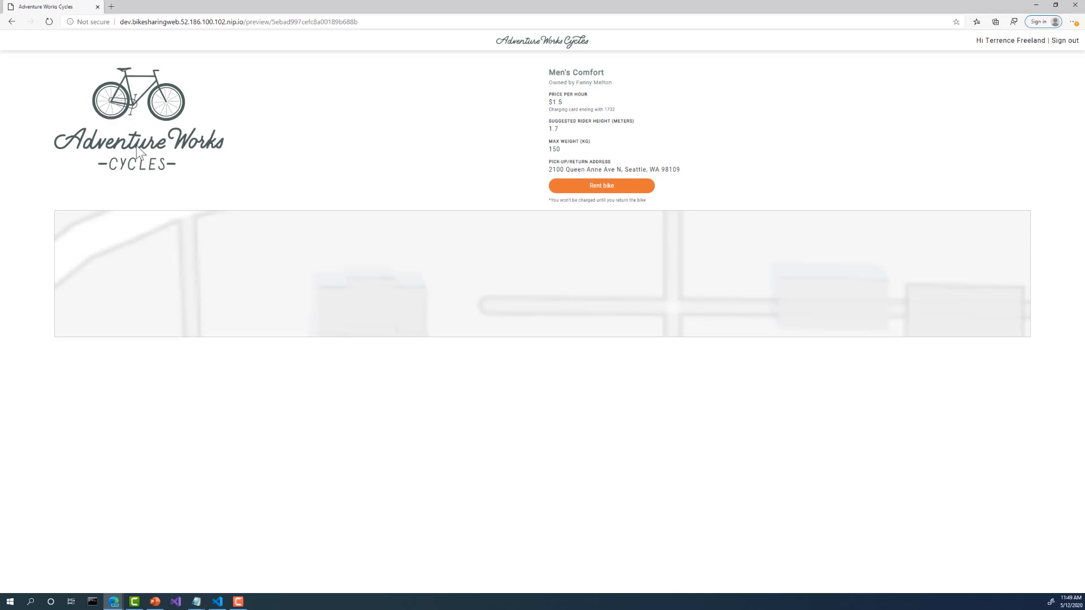
{"action": "mouse_move", "coordinate": [116, 205]}
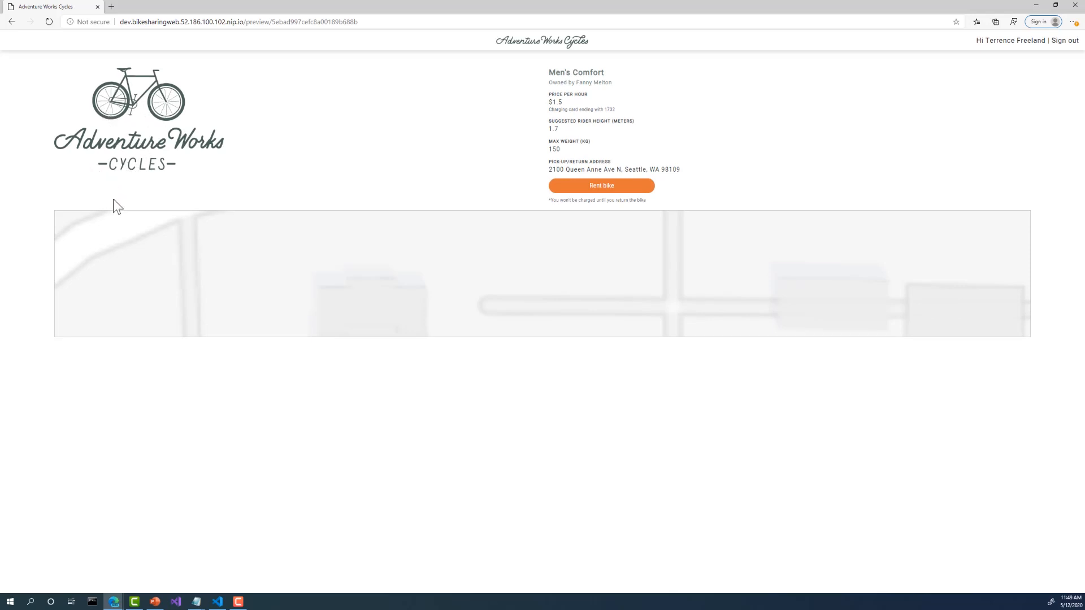
{"action": "mouse_move", "coordinate": [126, 268]}
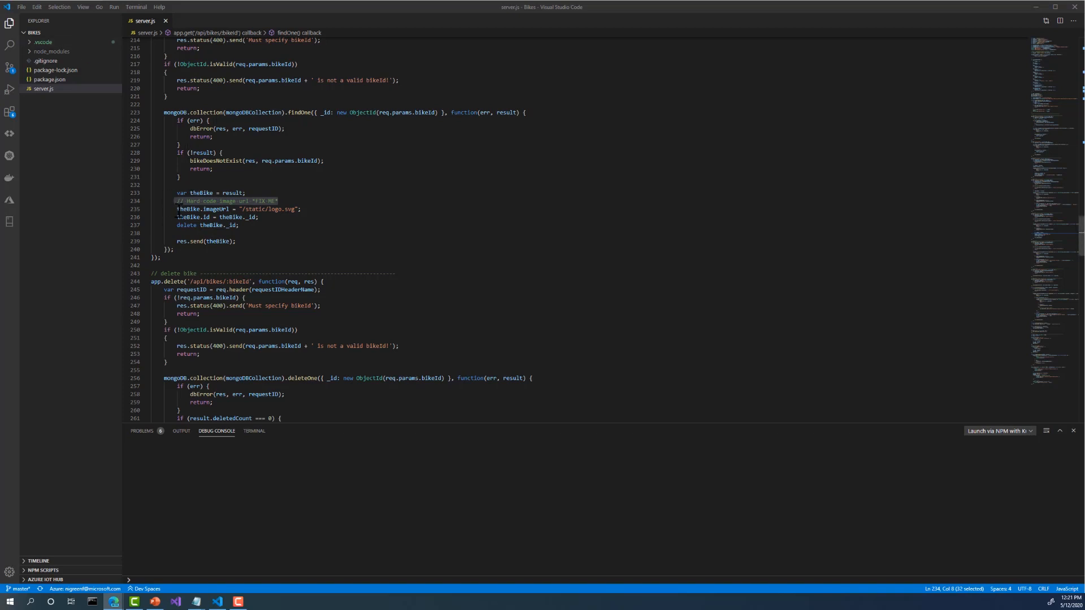
Step: Comment out the hard-coded logo imageUrl line in server.js and add a breakpoint on the next line
{"action": "key", "text": "ctrl+/"}
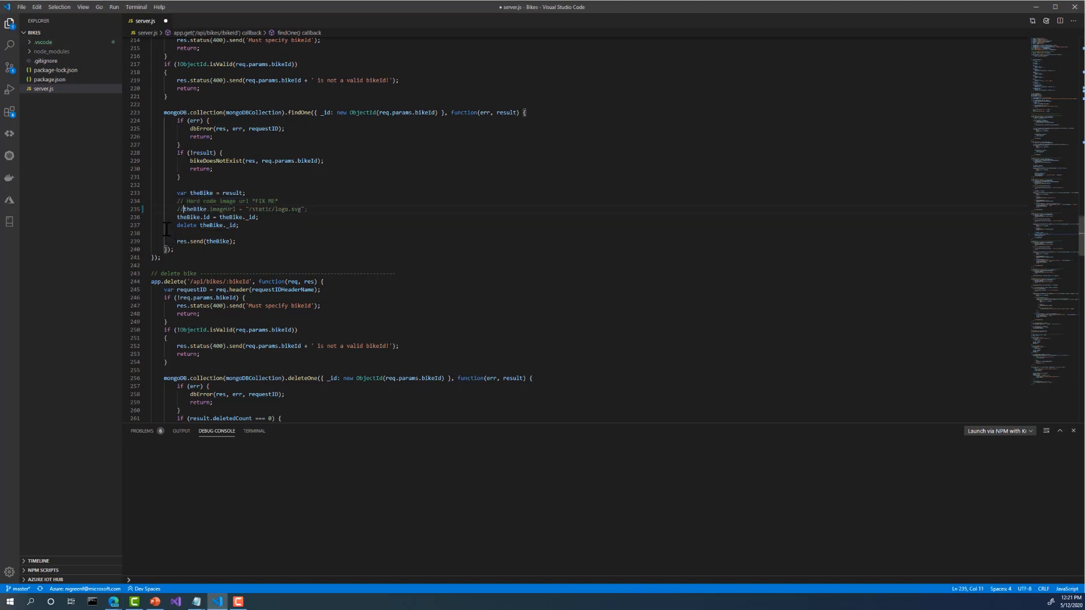
{"action": "left_click", "coordinate": [125, 217]}
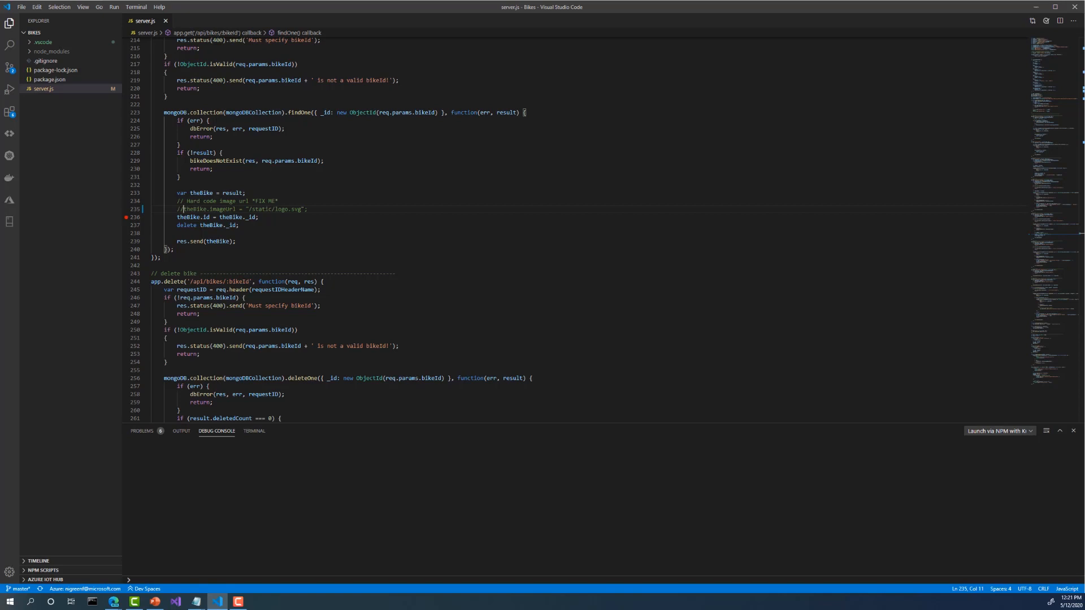
{"action": "mouse_move", "coordinate": [11, 90]}
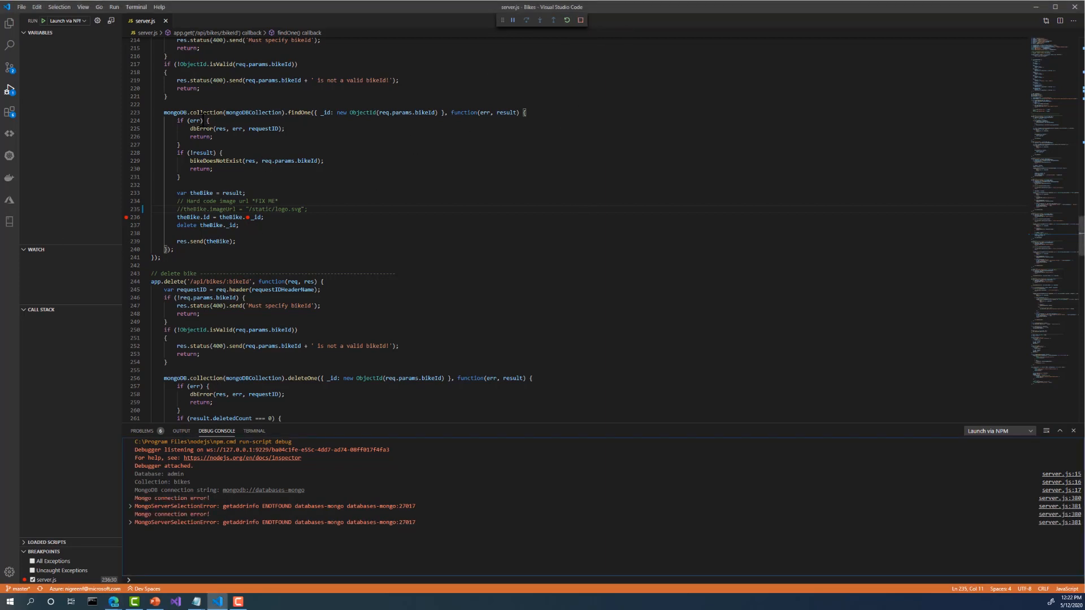
Step: Start a Local Process with Kubernetes debug run redirecting the bikes service, launched via NPM
{"action": "left_click", "coordinate": [67, 21]}
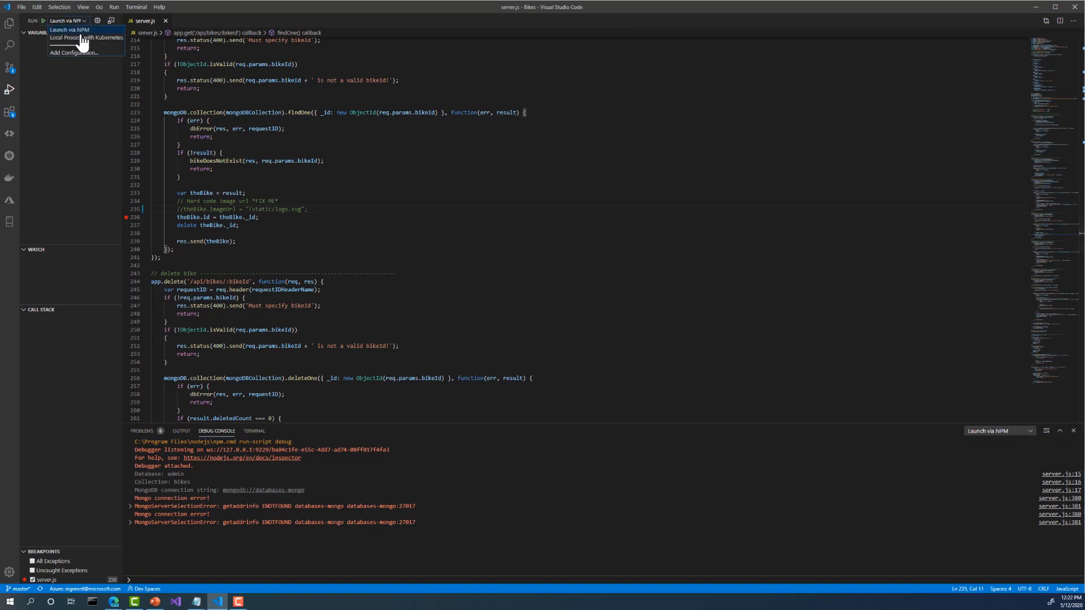
{"action": "left_click", "coordinate": [75, 37]}
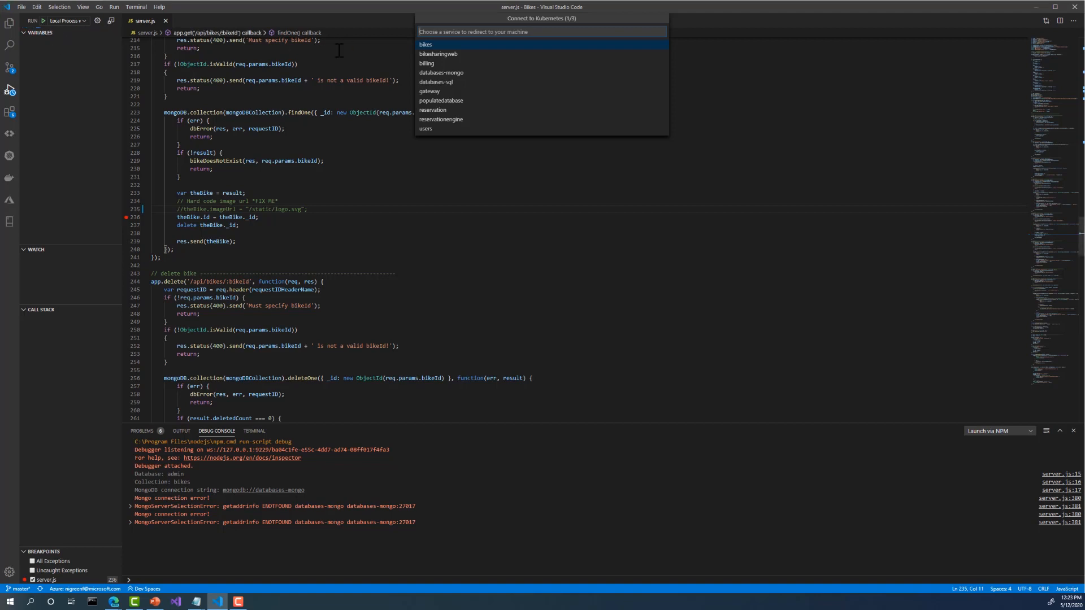
{"action": "left_click", "coordinate": [425, 44]}
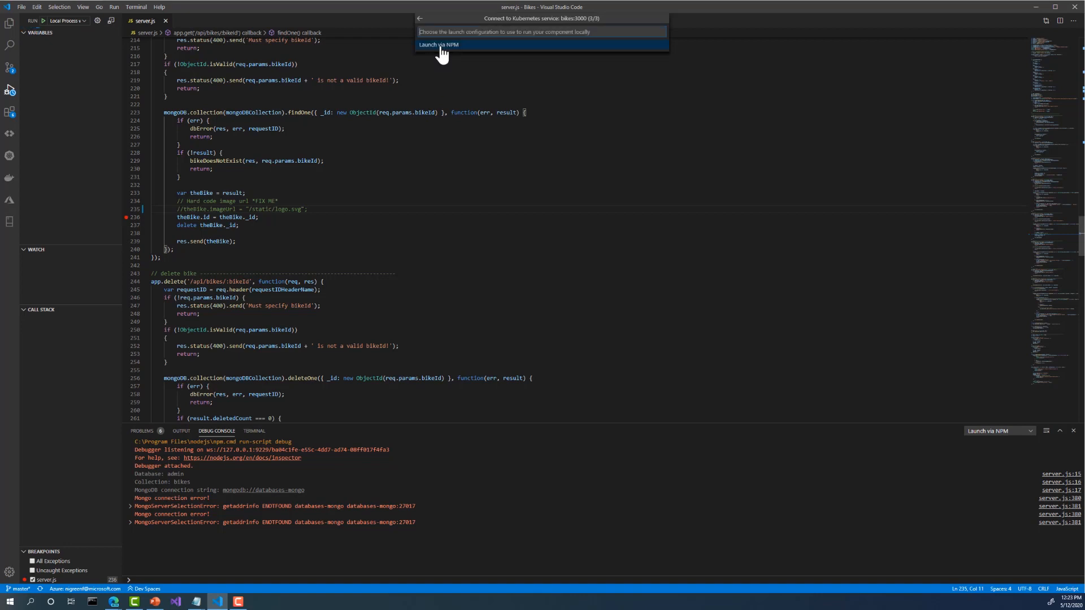
{"action": "left_click", "coordinate": [438, 44]}
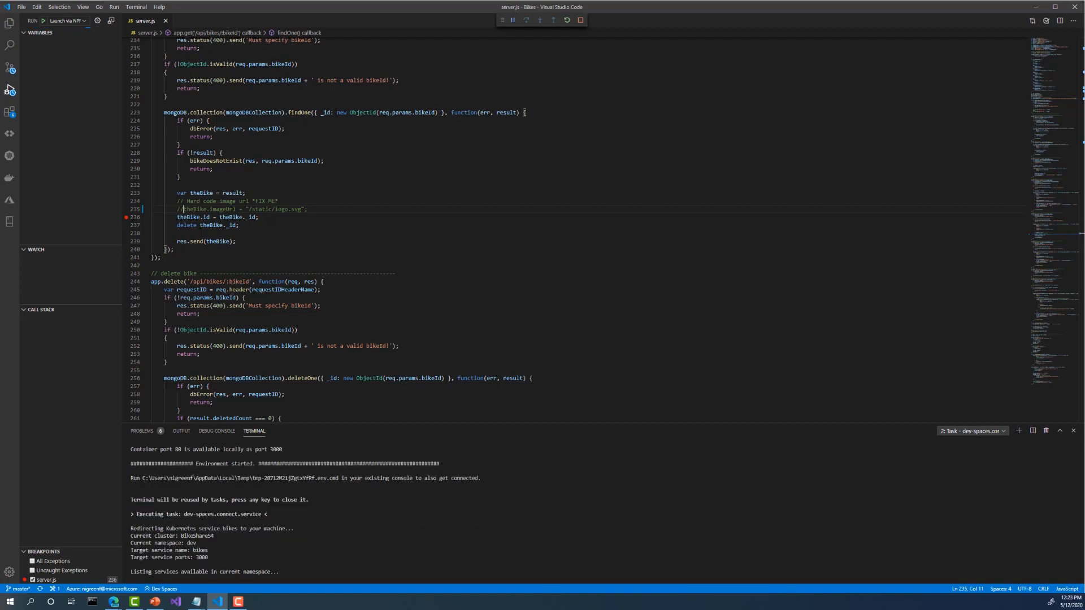
Step: Watch the dev-spaces connect task in the Terminal until the environment is ready
{"action": "scroll", "scroll_direction": "down", "scroll_amount": 3}
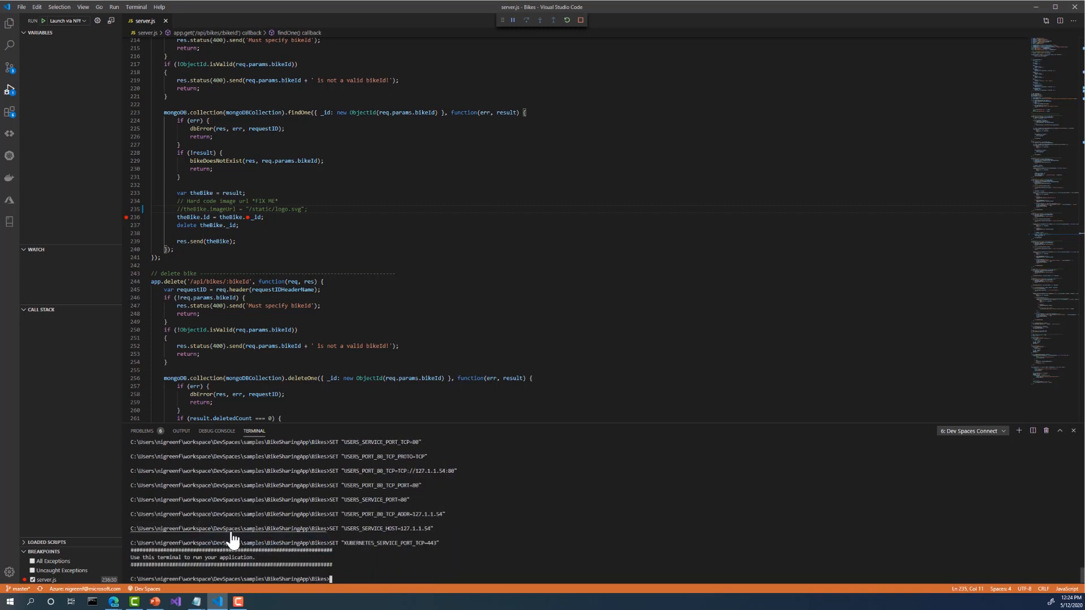
{"action": "mouse_move", "coordinate": [231, 532]}
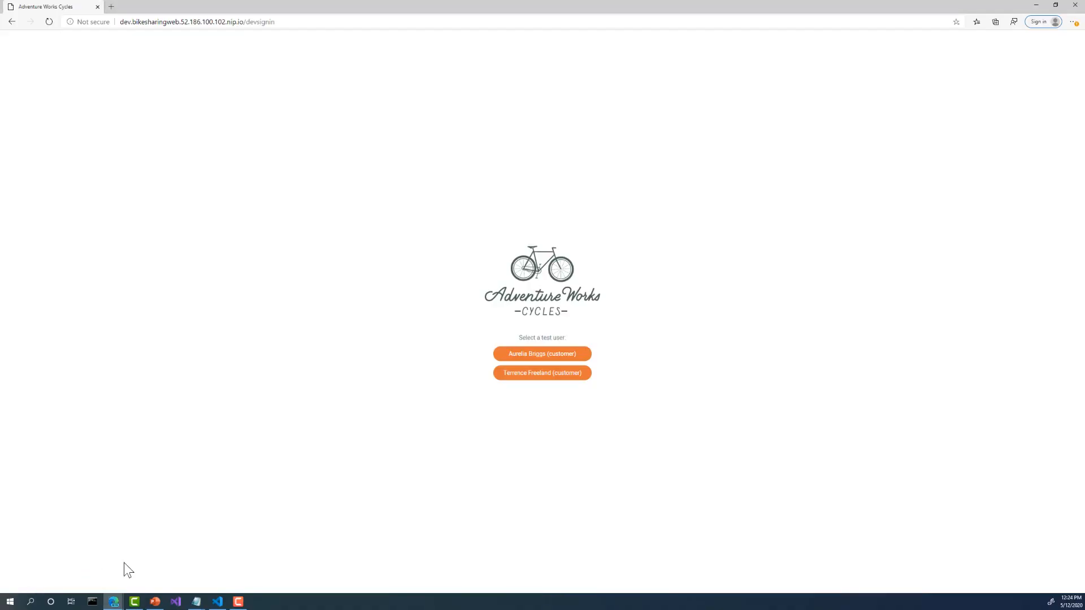
Step: Sign in as a test user in the reloaded Adventure Works Cycles app to request a bike
{"action": "left_click", "coordinate": [541, 371]}
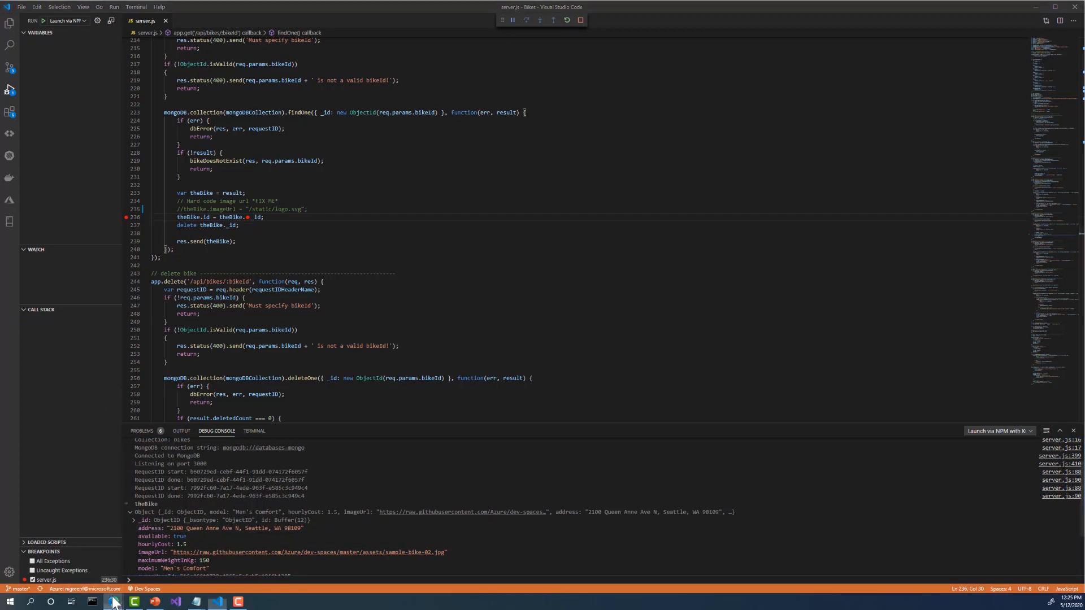
Step: Bring the browser back to the front after inspecting theBike's imageUrl at the breakpoint
{"action": "left_click", "coordinate": [113, 601]}
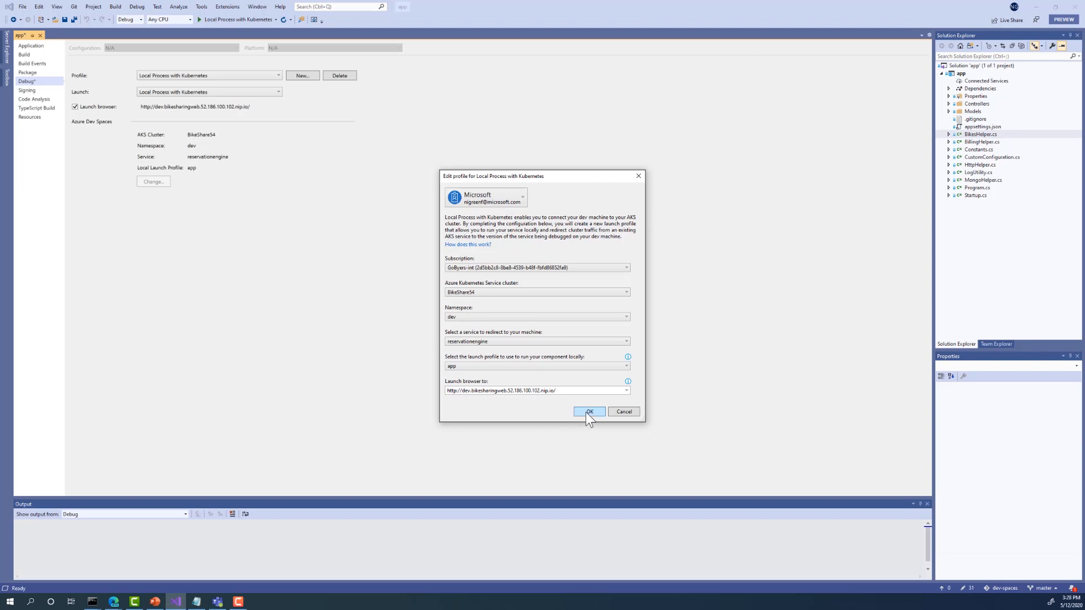
Step: Save the reservationengine Local Process with Kubernetes profile and view BikesHelper.cs
{"action": "left_click", "coordinate": [588, 411]}
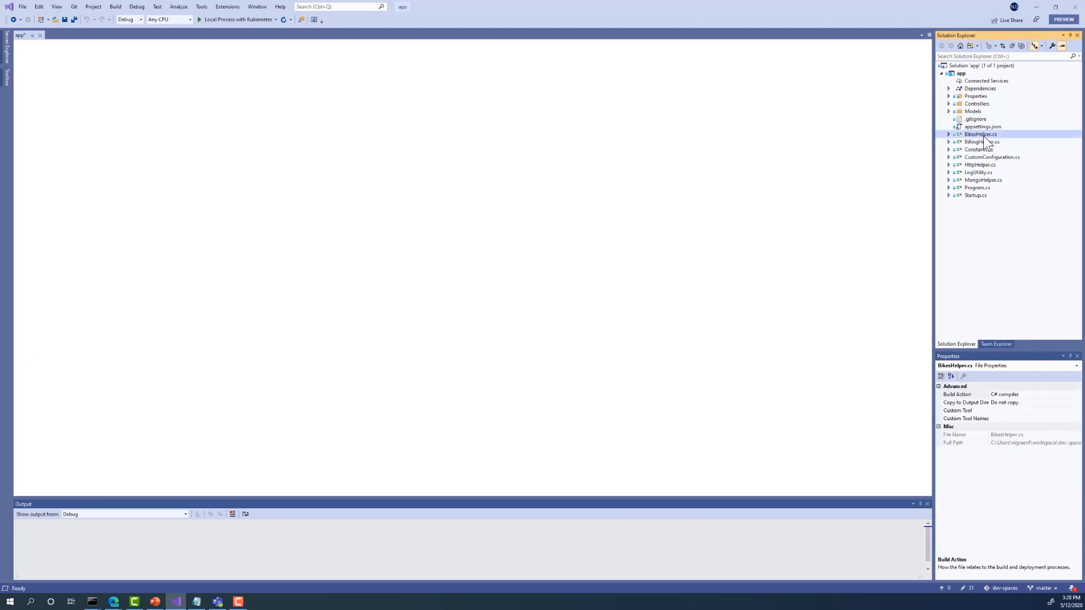
{"action": "double_click", "coordinate": [980, 134]}
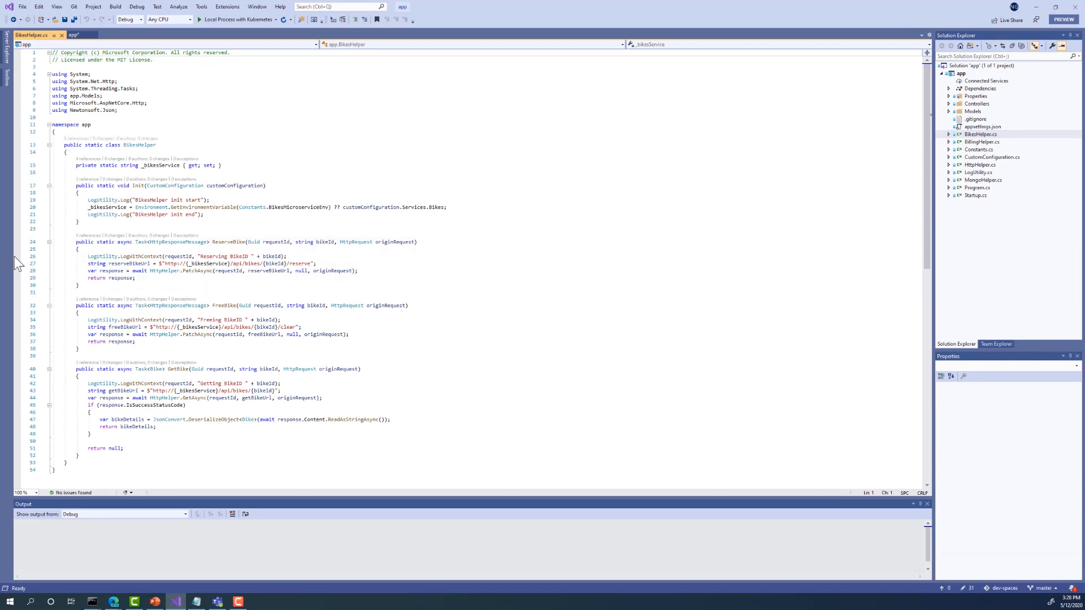
{"action": "left_click", "coordinate": [16, 257]}
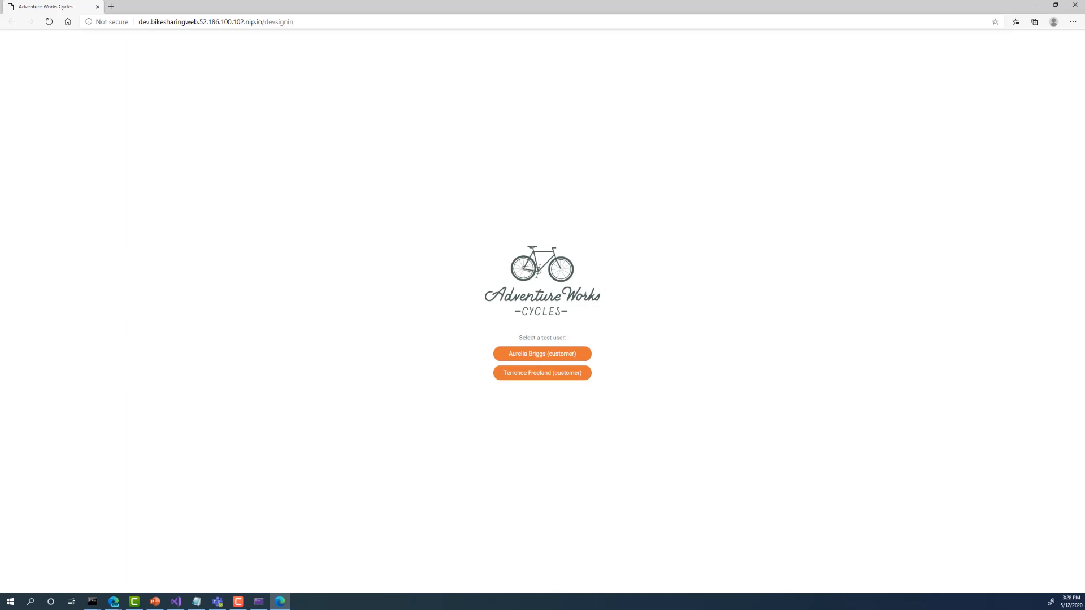
{"action": "mouse_move", "coordinate": [168, 477]}
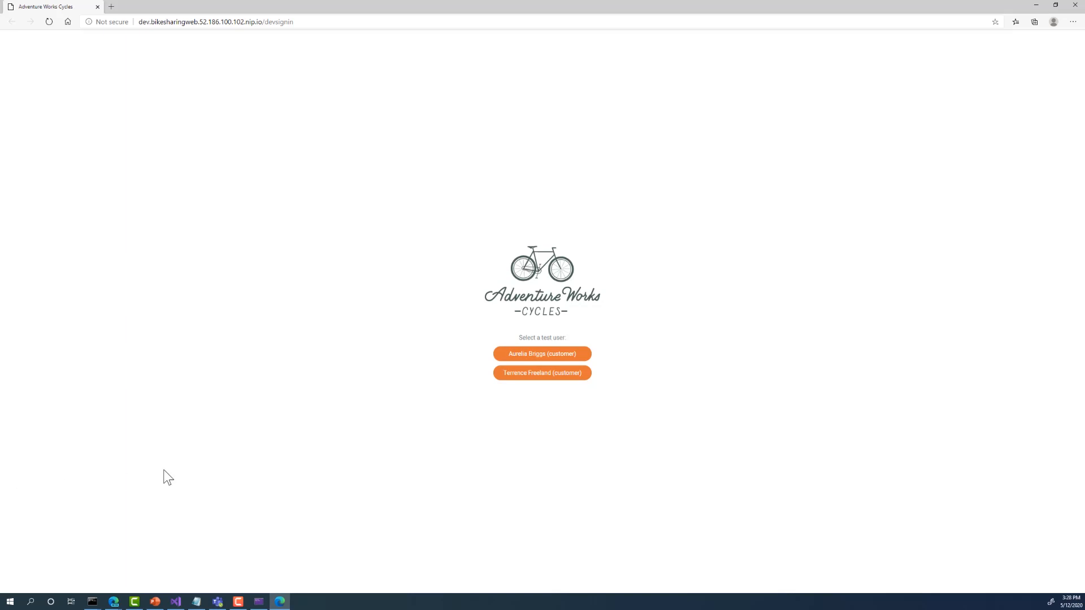
{"action": "left_click", "coordinate": [542, 373]}
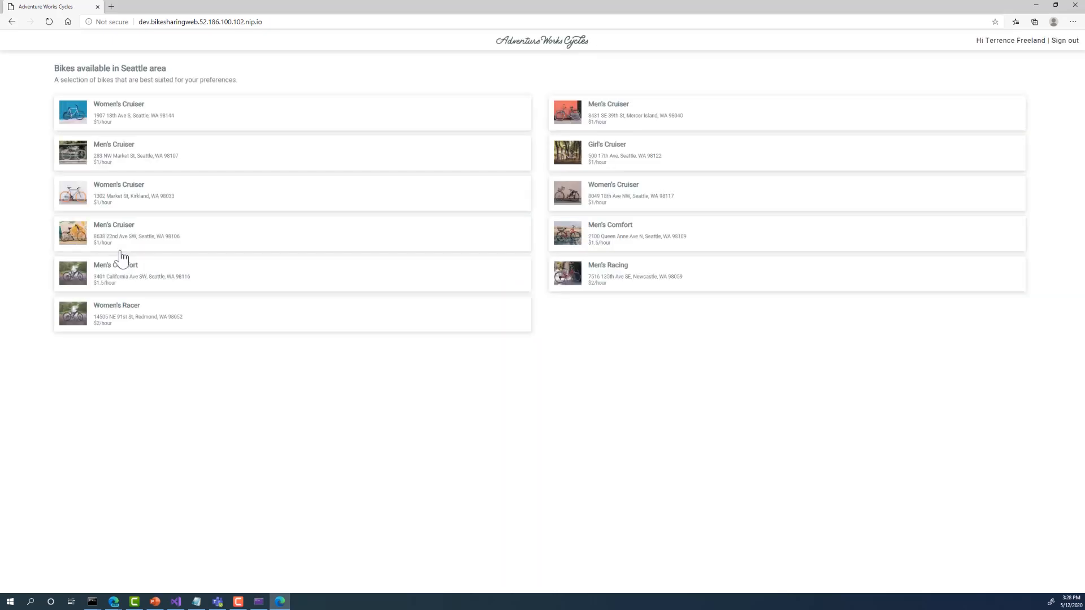
{"action": "left_click", "coordinate": [138, 274]}
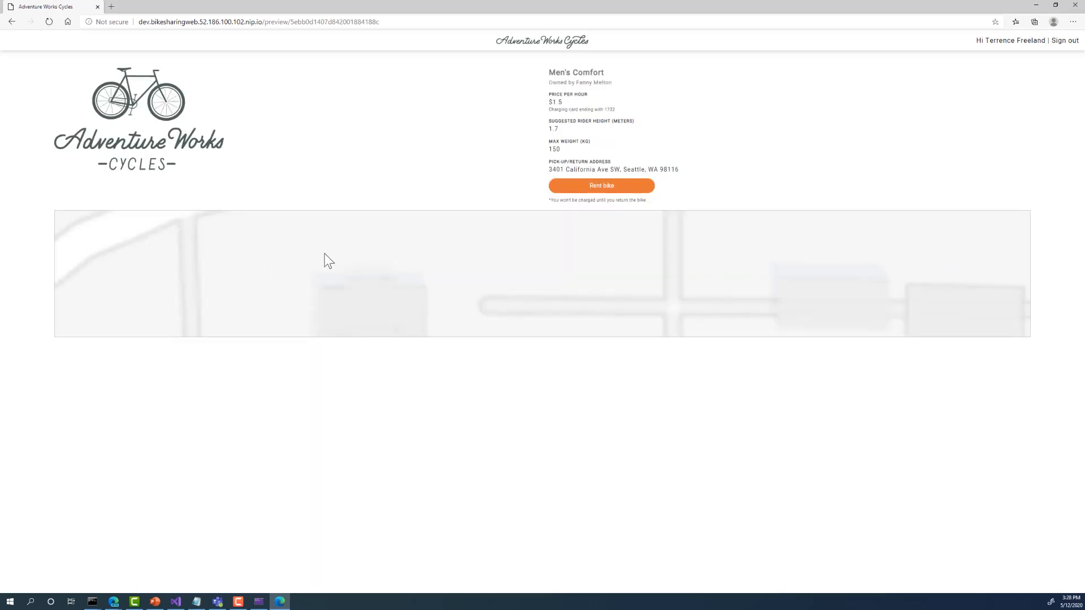
{"action": "left_click", "coordinate": [176, 601]}
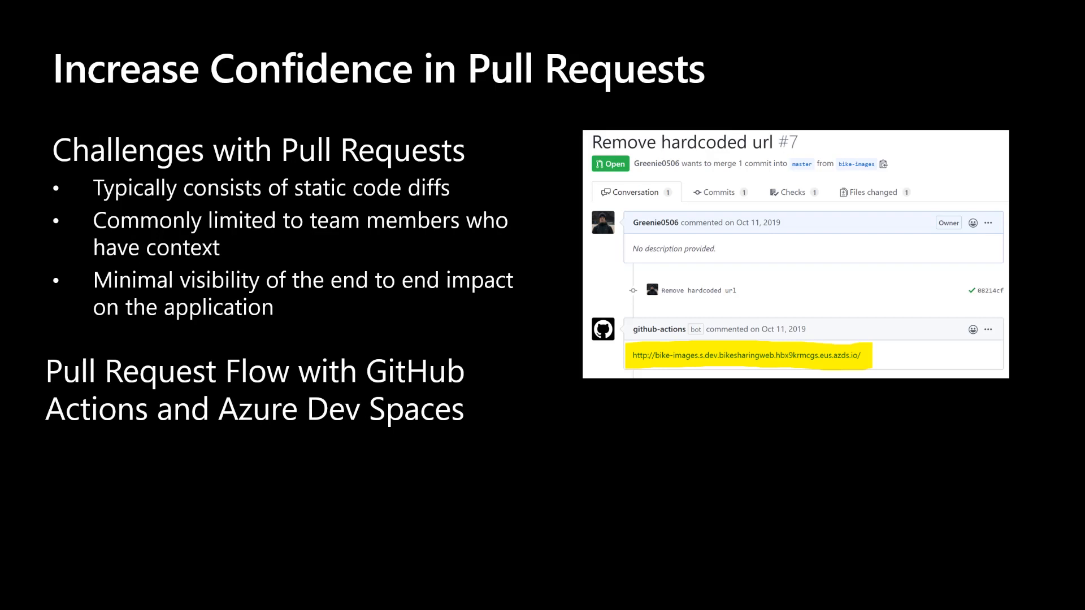
{"action": "key", "text": "right"}
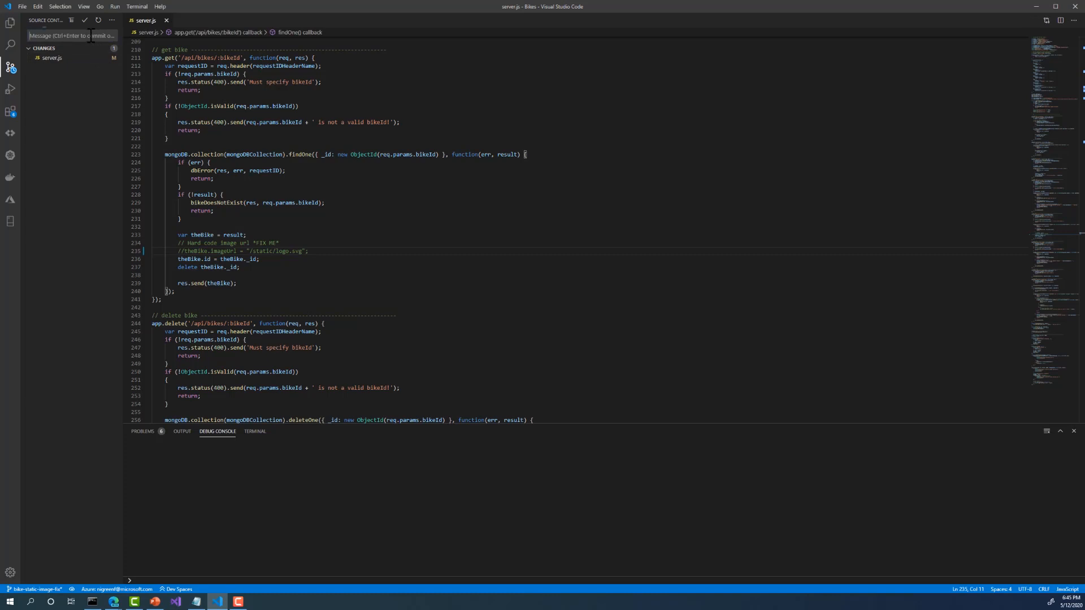
Step: Stage server.js and commit it with the message 'fix images'
{"action": "left_click", "coordinate": [110, 58]}
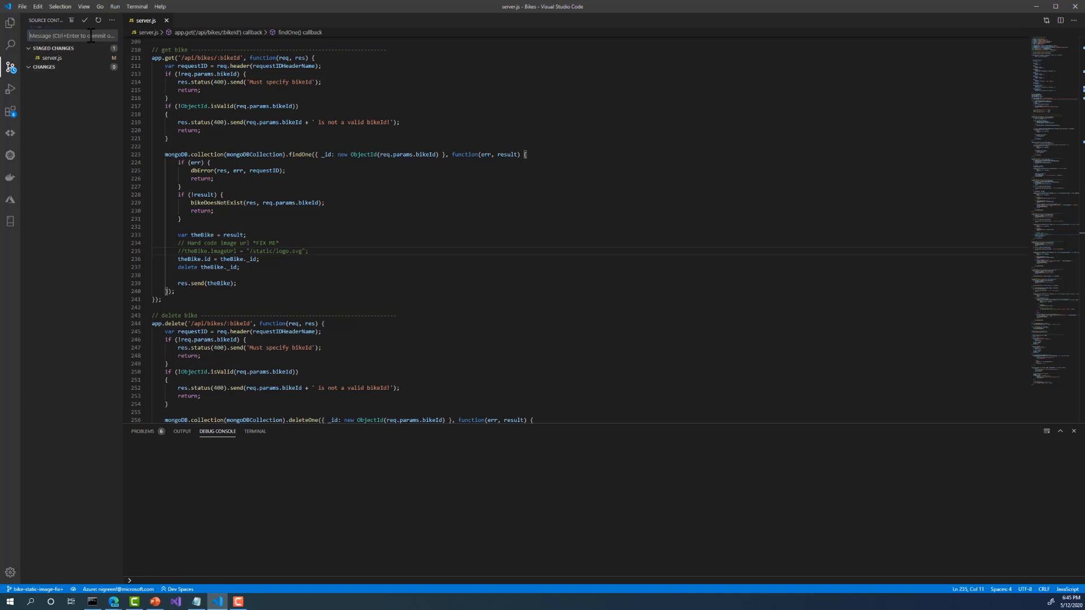
{"action": "type", "text": "fix images"}
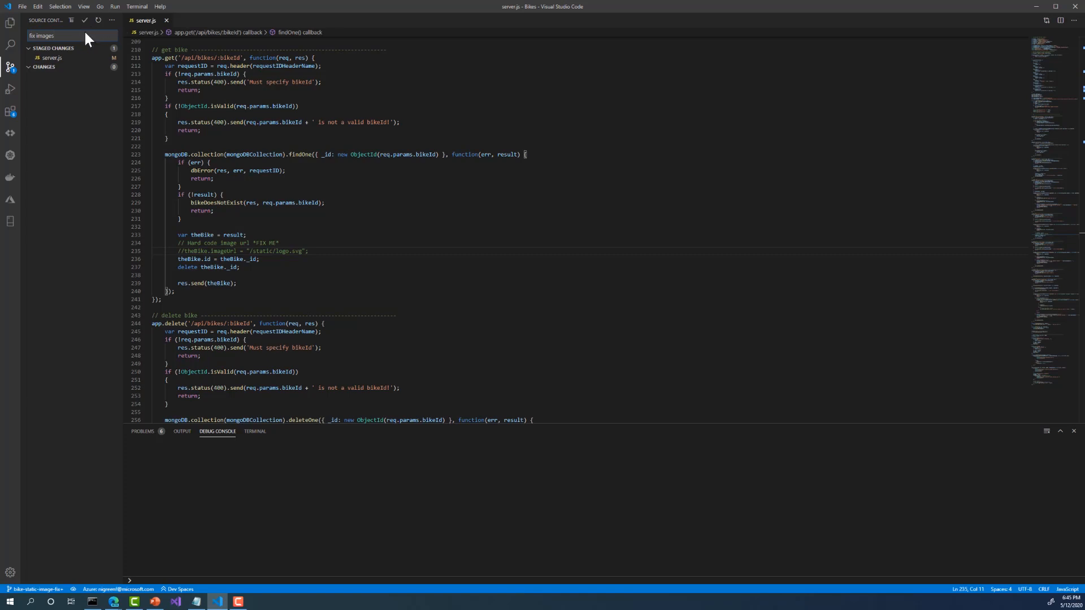
{"action": "left_click", "coordinate": [85, 21]}
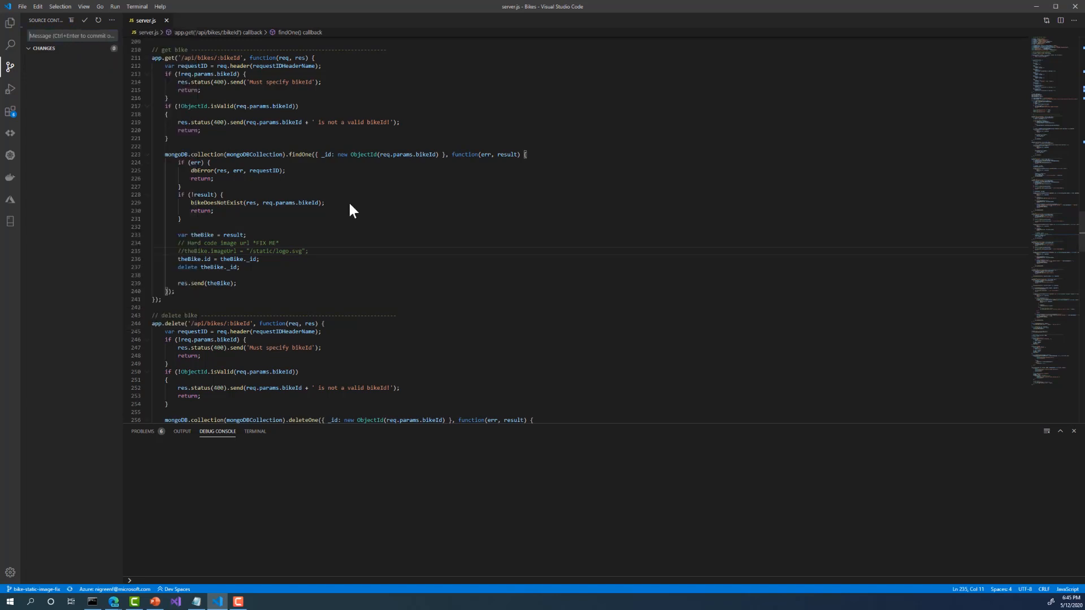
{"action": "mouse_move", "coordinate": [574, 285]}
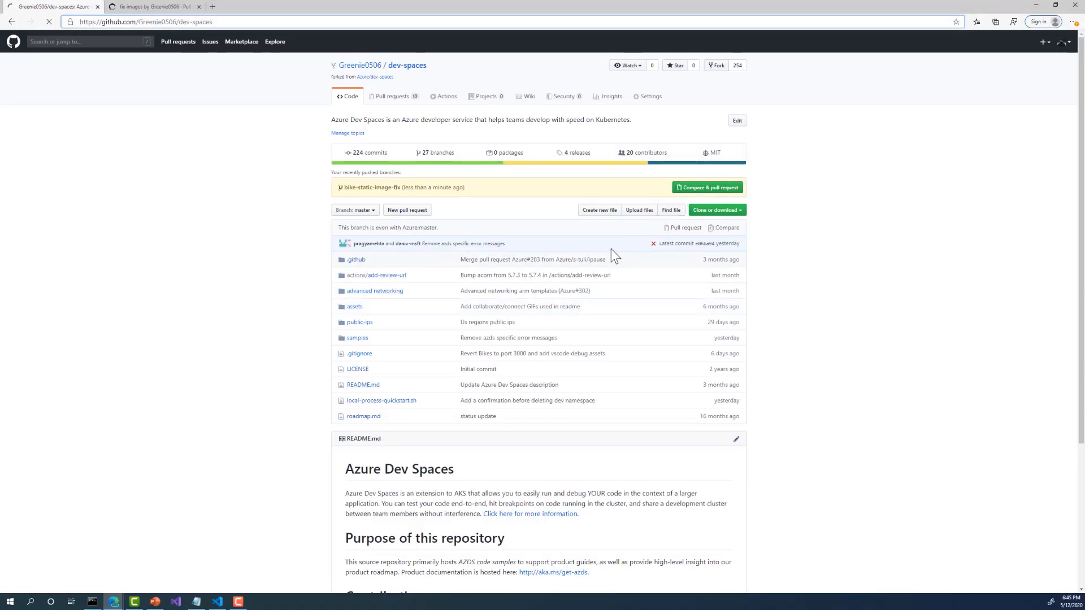
Step: Create the 'fix images' pull request from bike-static-image-fix into master
{"action": "left_click", "coordinate": [706, 186]}
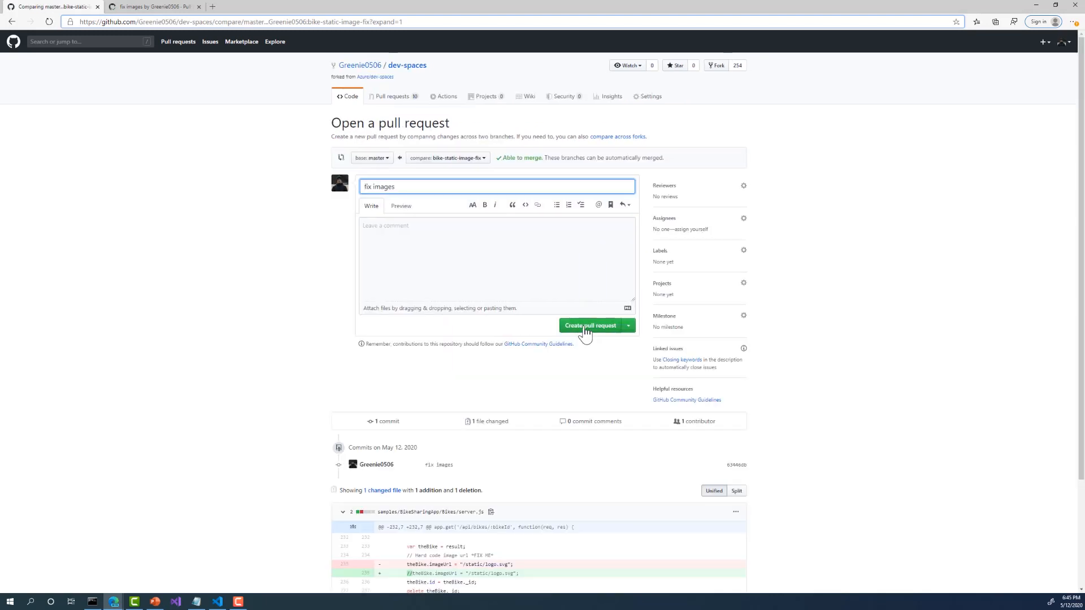
{"action": "left_click", "coordinate": [590, 326]}
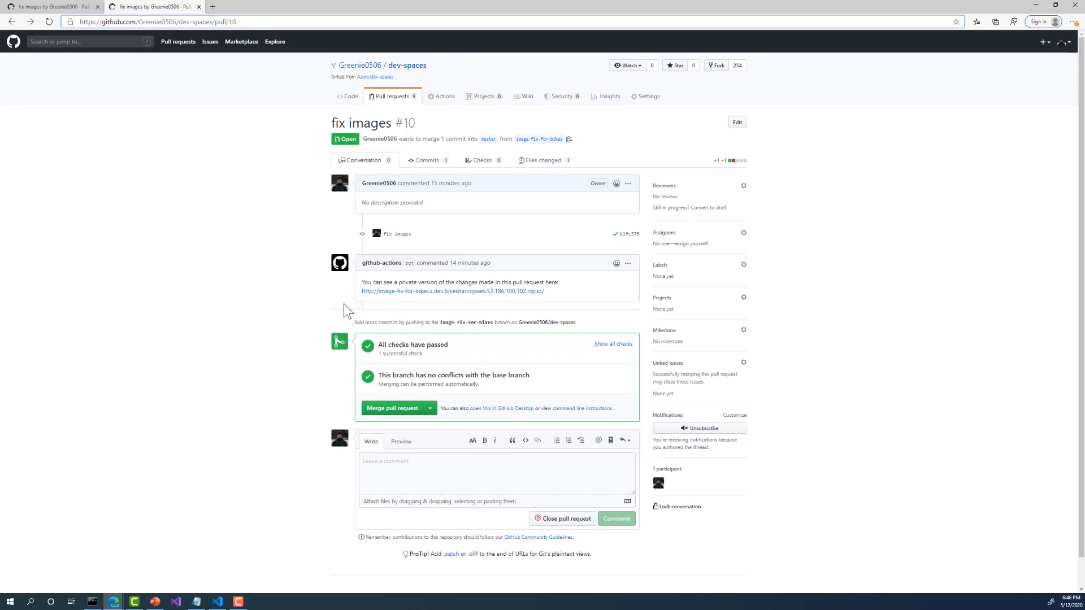
{"action": "mouse_move", "coordinate": [383, 298]}
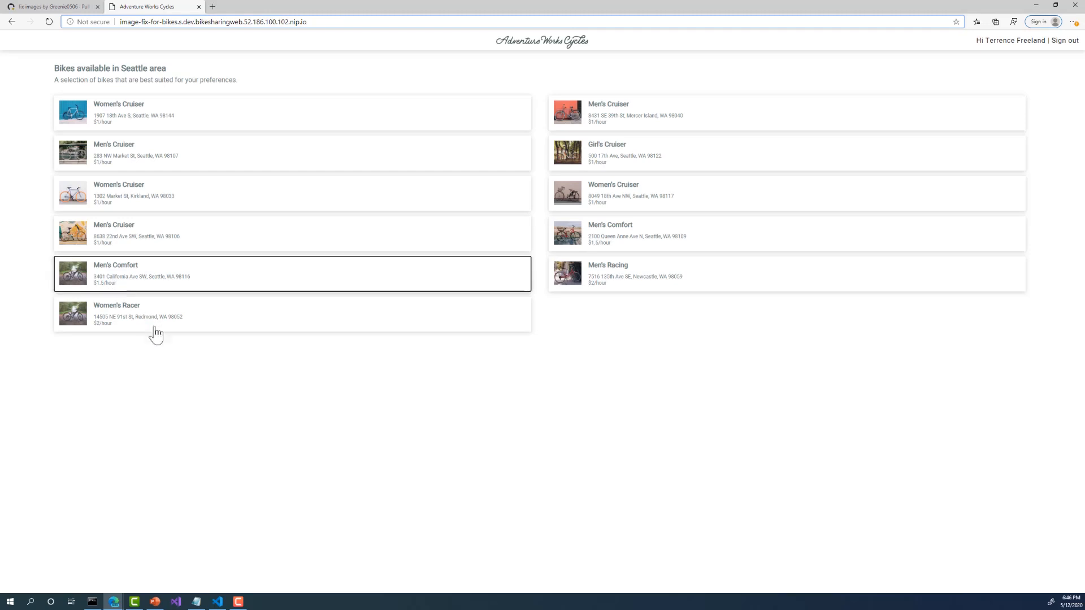
Step: View the Men's Comfort bike on the preview, compare against the dev site, and confirm the real bike photo appears
{"action": "left_click", "coordinate": [141, 273]}
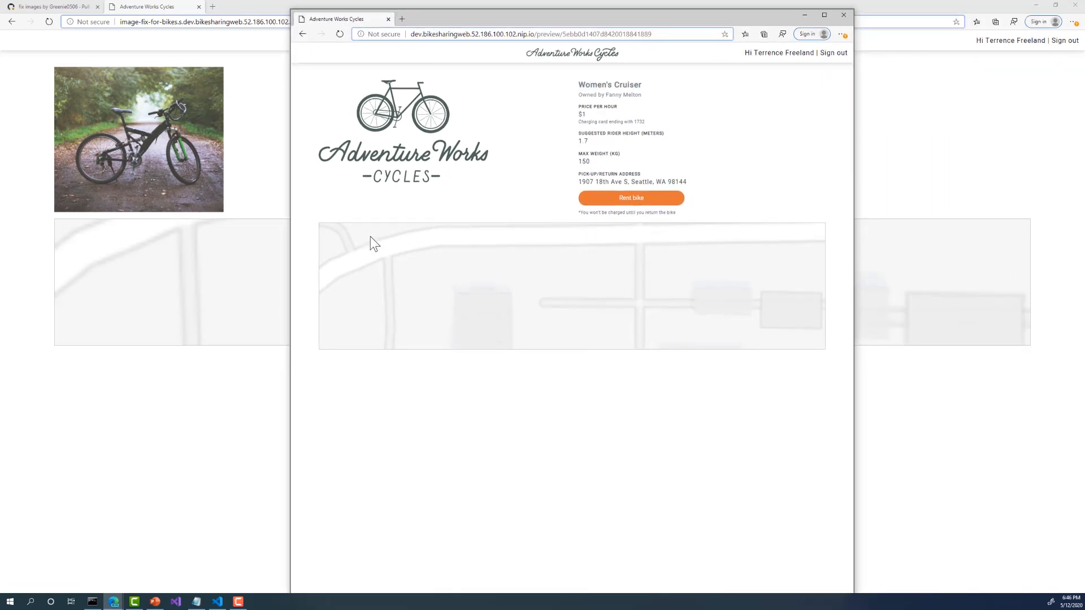
{"action": "mouse_move", "coordinate": [169, 227]}
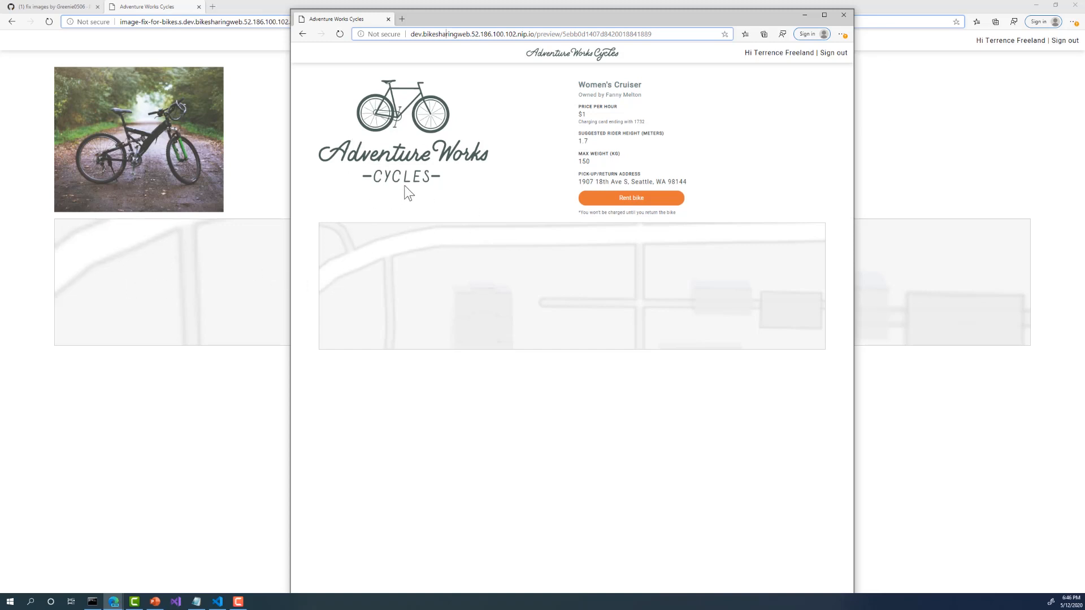
{"action": "mouse_move", "coordinate": [372, 100]}
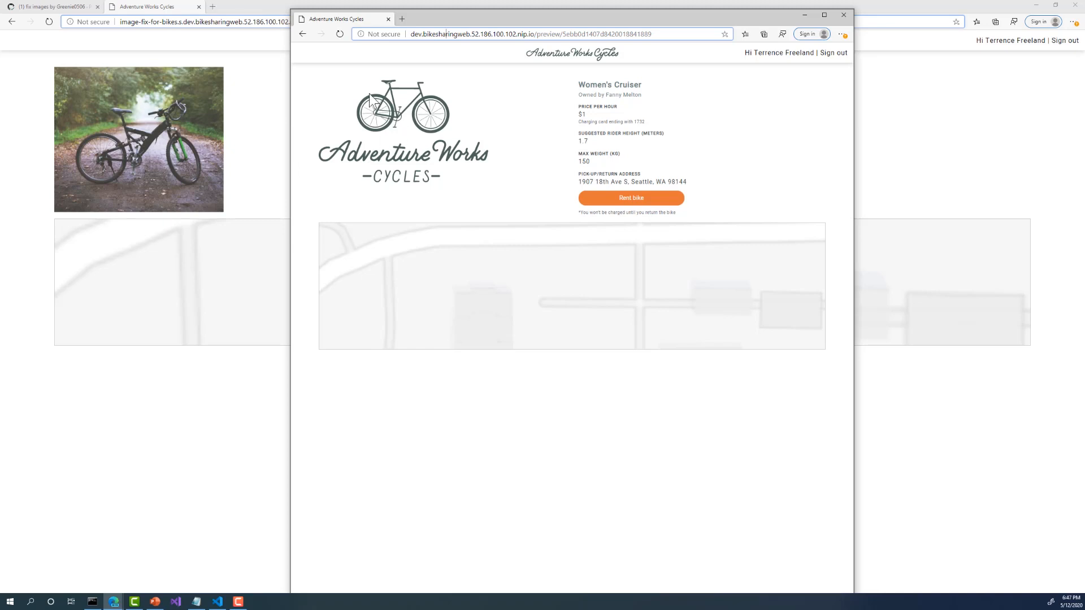
{"action": "left_click", "coordinate": [340, 34]}
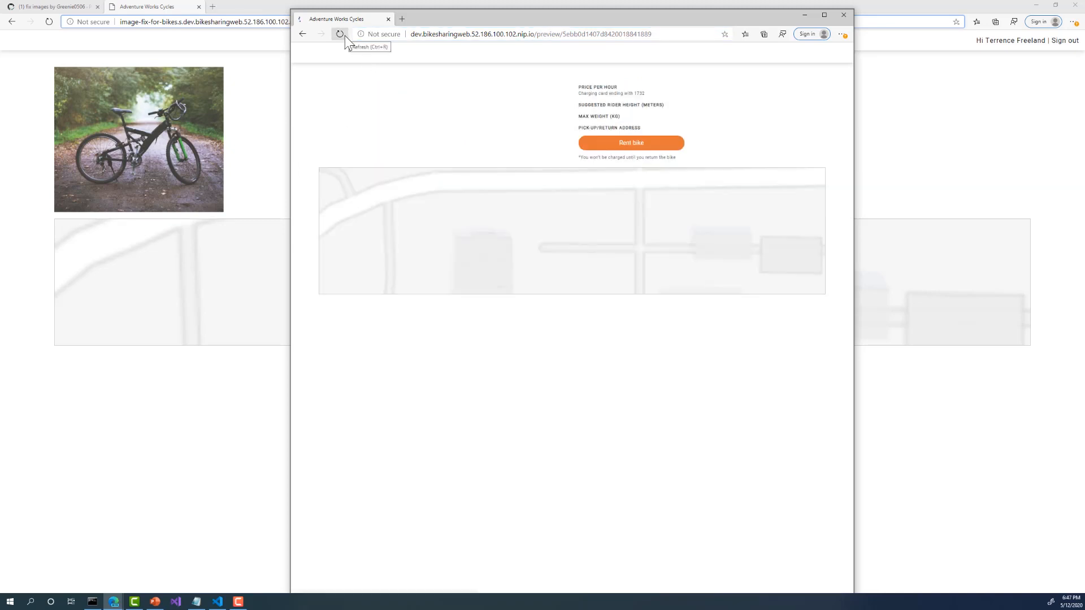
{"action": "left_click", "coordinate": [340, 34]}
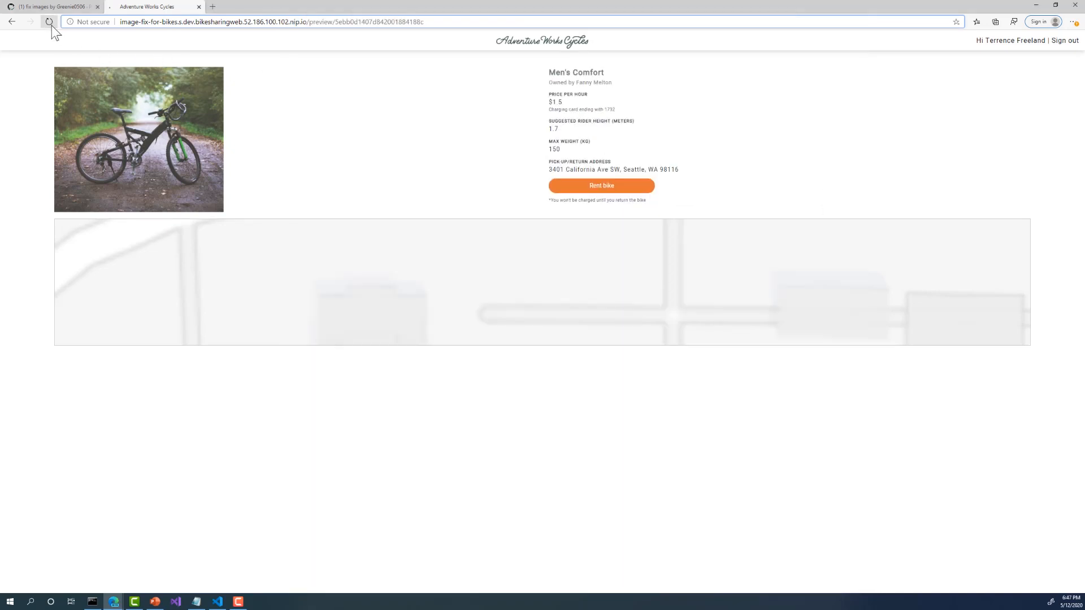
{"action": "left_click", "coordinate": [48, 22]}
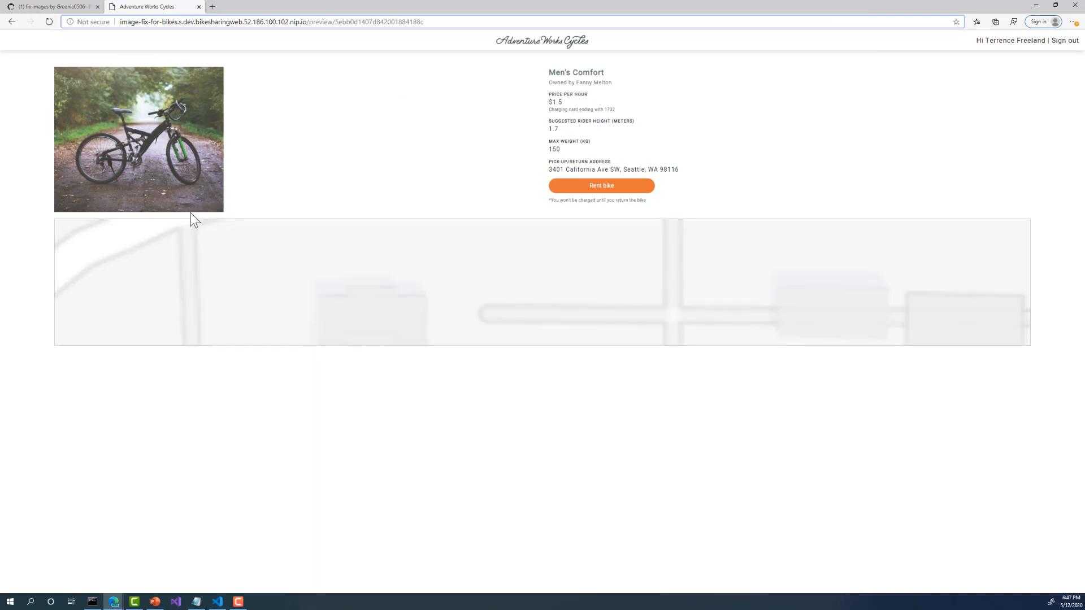